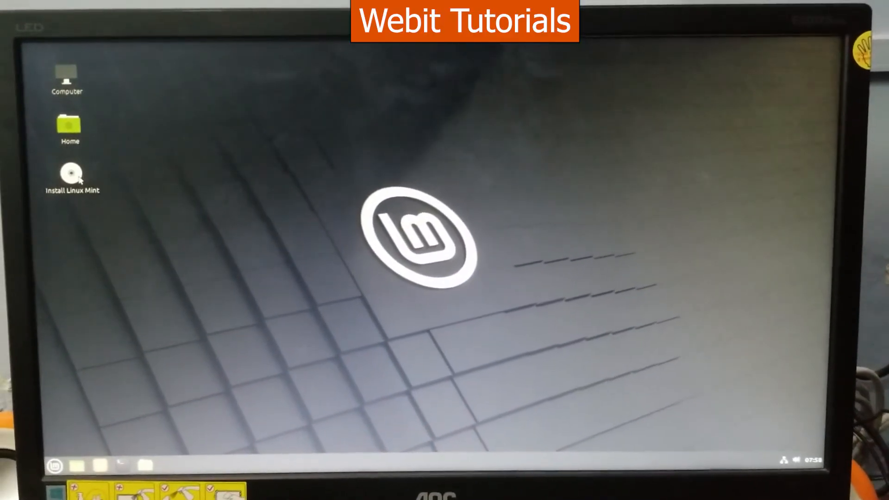
- Launch Install Linux Mint and choose English language with the English (US) keyboard layout
{"action": "double_click", "coordinate": [71, 174]}
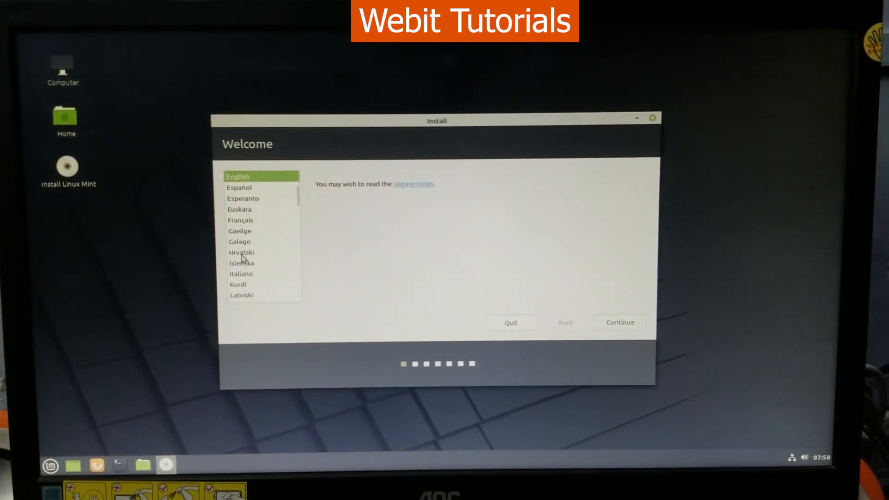
{"action": "left_click", "coordinate": [619, 322]}
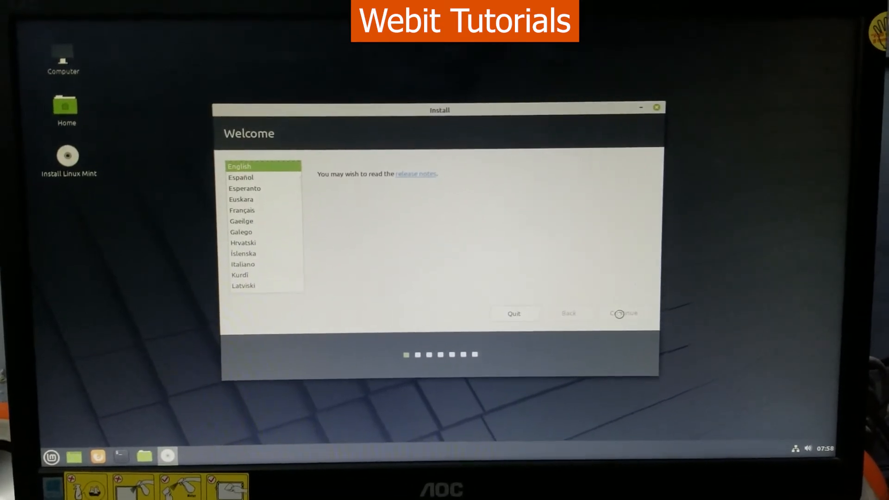
{"action": "left_click", "coordinate": [622, 314]}
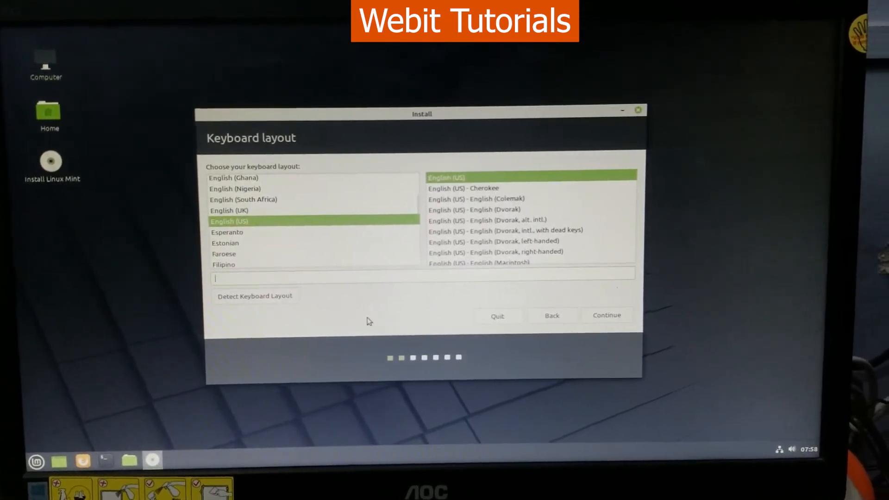
{"action": "left_click", "coordinate": [606, 315]}
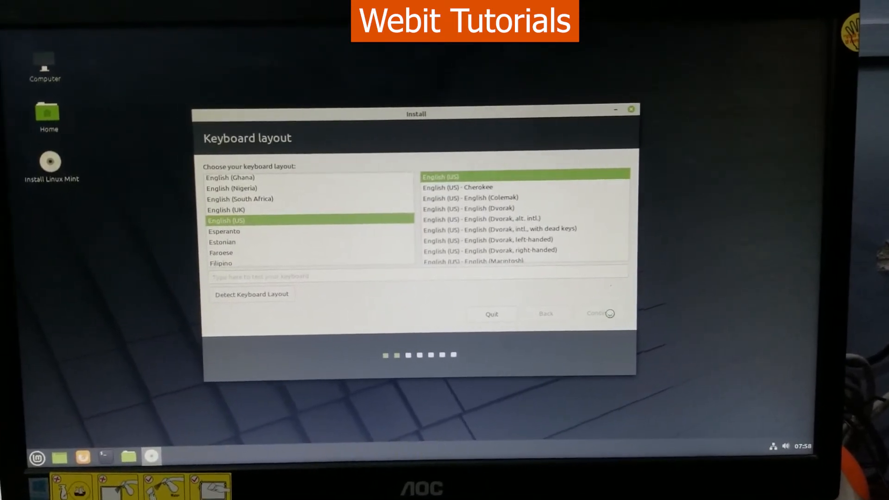
{"action": "left_click", "coordinate": [599, 312]}
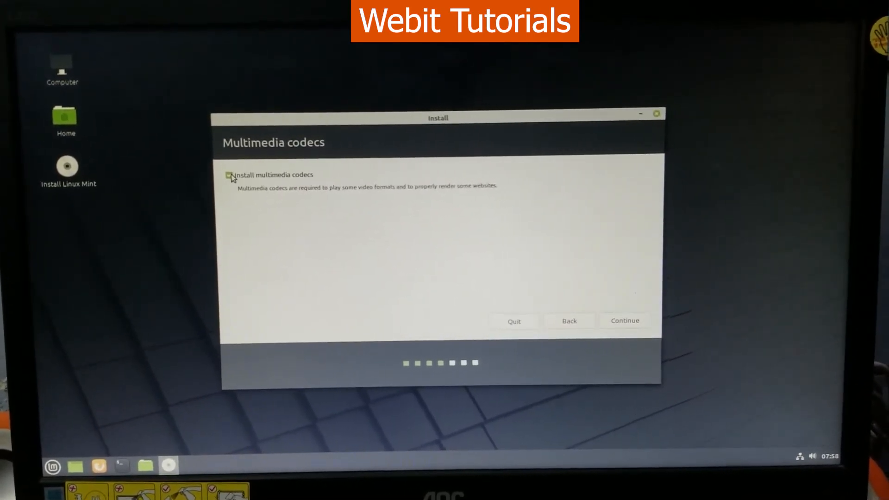
- Include multimedia codecs and advance to the installation type choices
{"action": "left_click", "coordinate": [228, 175]}
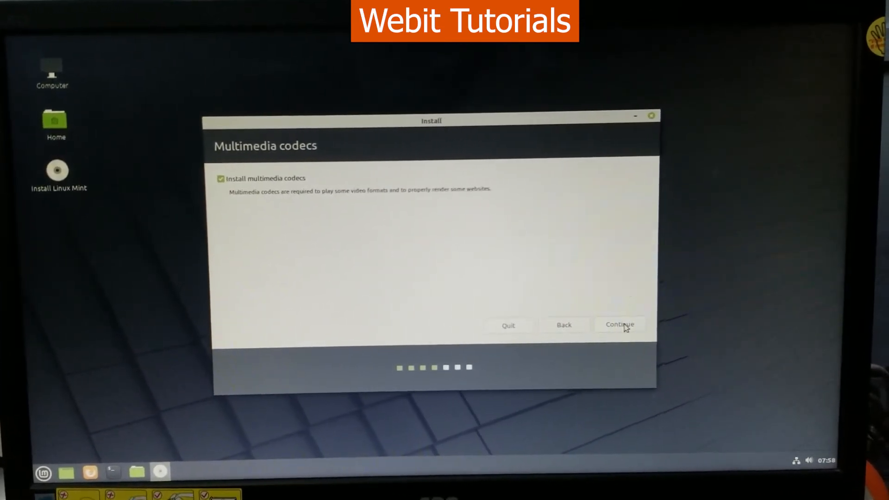
{"action": "left_click", "coordinate": [620, 324]}
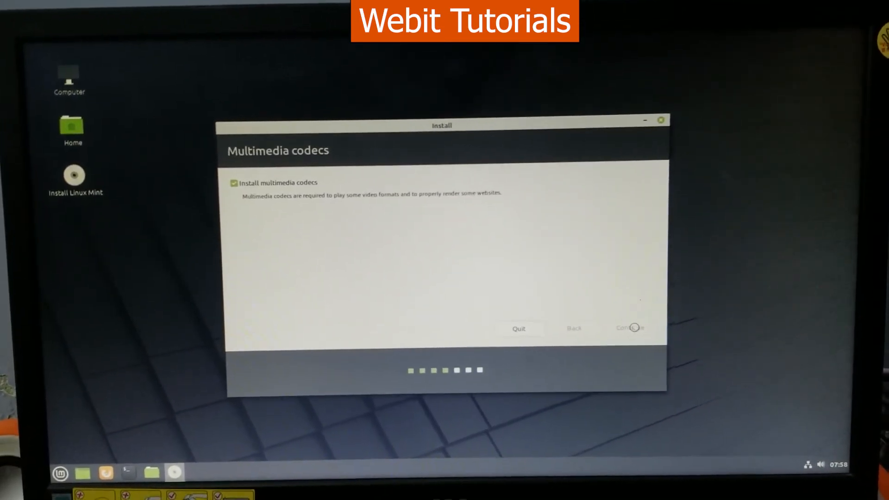
{"action": "left_click", "coordinate": [629, 328]}
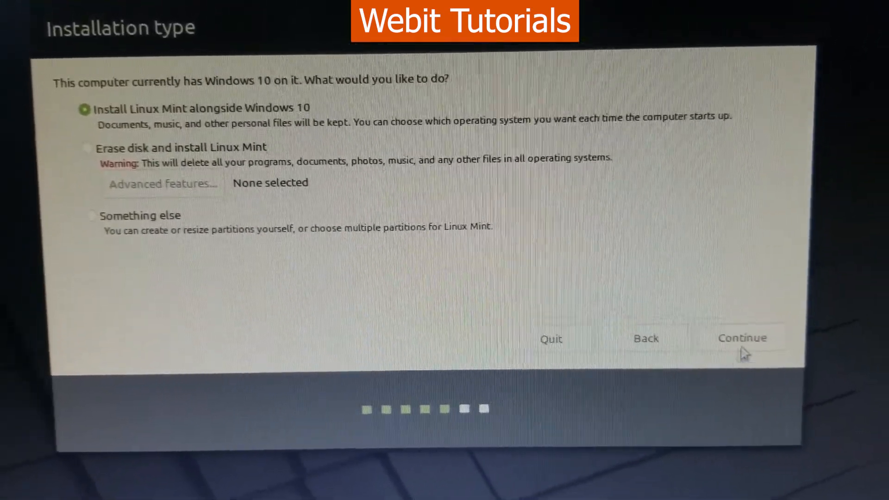
- Choose Install alongside Windows 10 with 50.1 GB for Linux Mint and approve writing the partition changes
{"action": "left_click", "coordinate": [742, 338]}
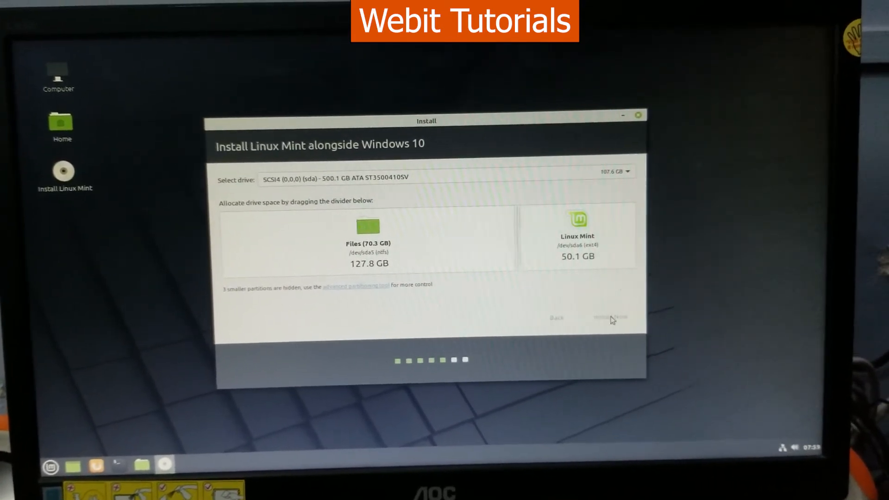
{"action": "left_click", "coordinate": [607, 318]}
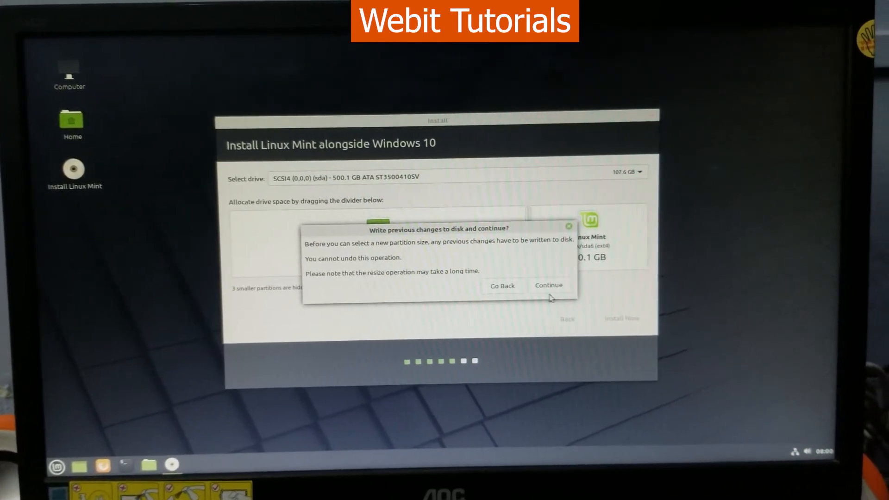
{"action": "left_click", "coordinate": [548, 285]}
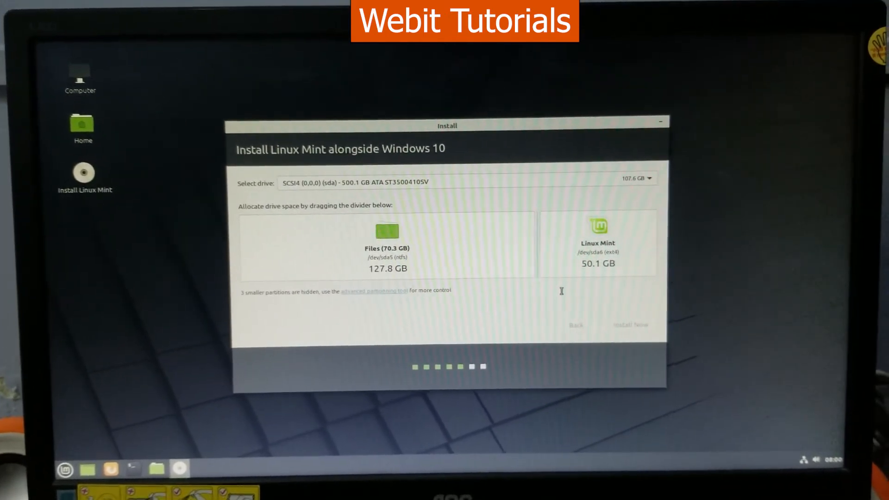
{"action": "left_click", "coordinate": [630, 325]}
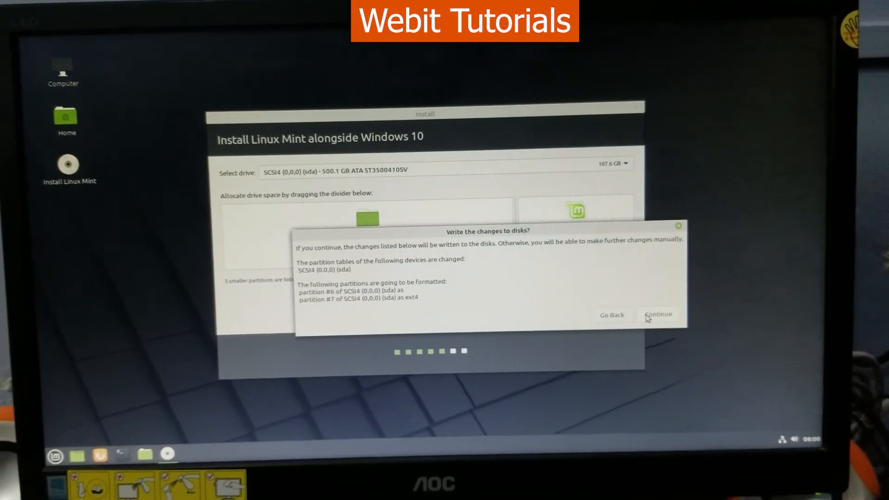
{"action": "left_click", "coordinate": [657, 314]}
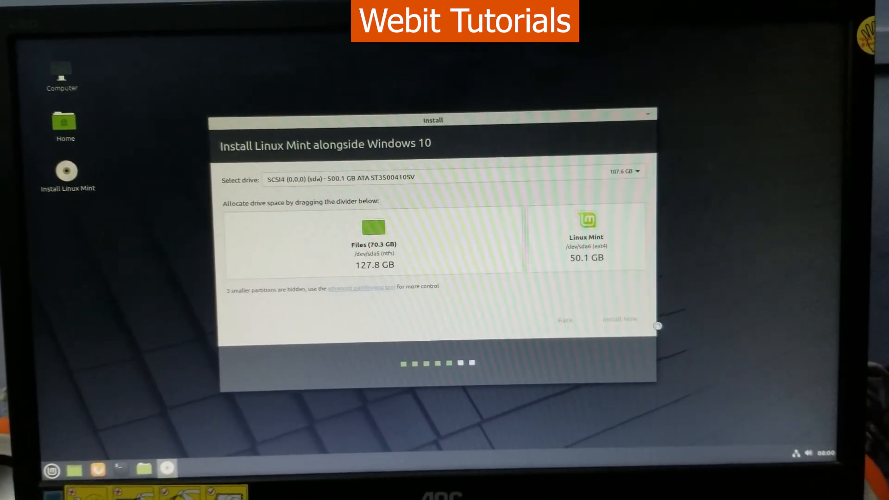
- Set the time zone to Kathmandu on the world map
{"action": "left_click", "coordinate": [620, 318]}
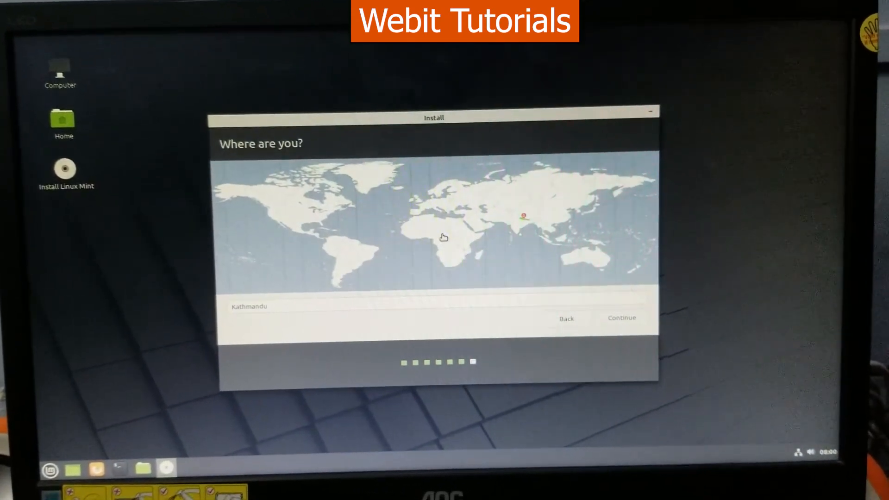
{"action": "left_click", "coordinate": [432, 238]}
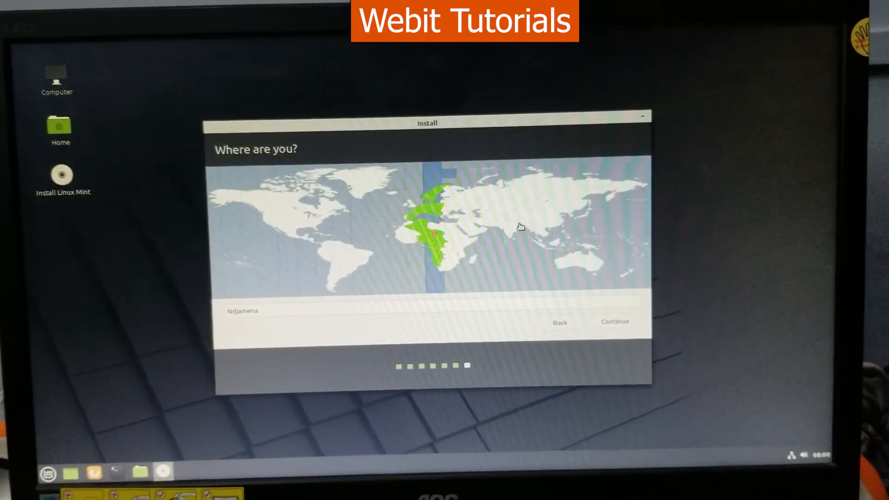
{"action": "left_click", "coordinate": [530, 220]}
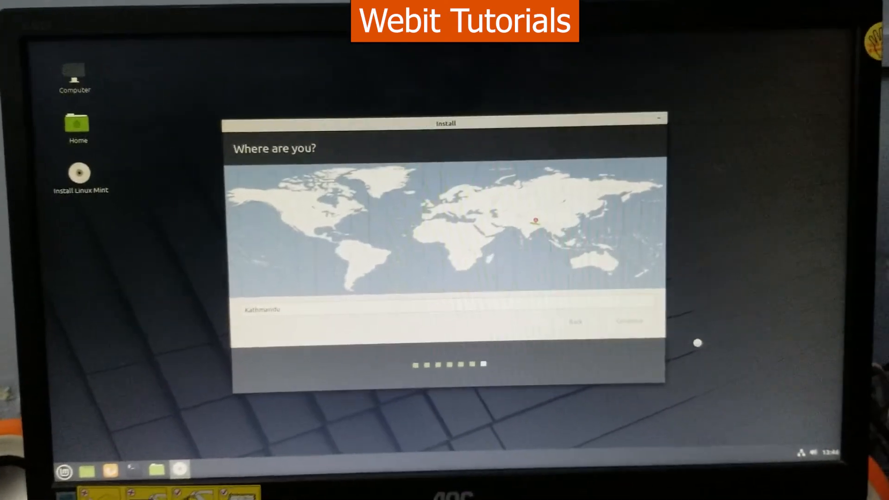
- Fill in the user account details with a login password and start copying files
{"action": "left_click", "coordinate": [629, 321]}
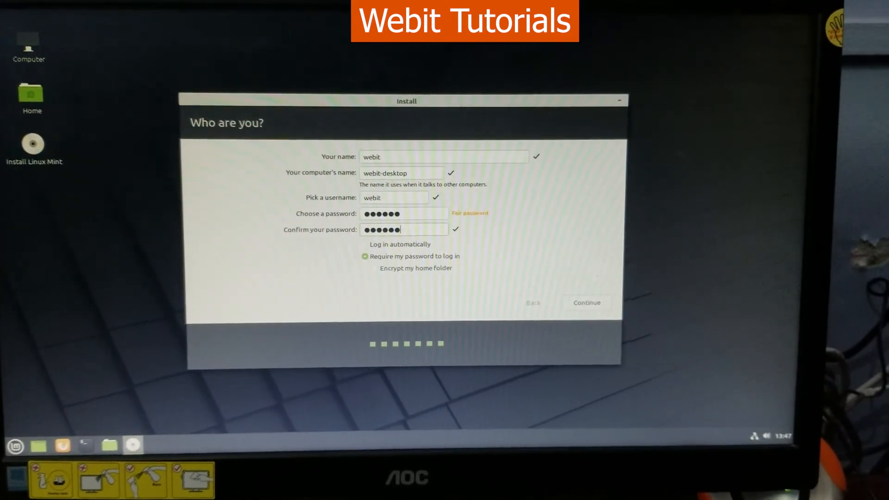
{"action": "left_click", "coordinate": [585, 302]}
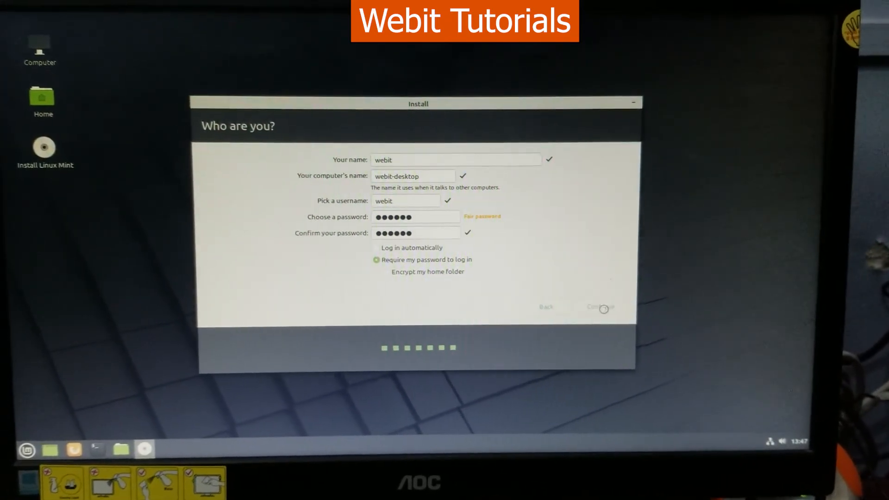
{"action": "left_click", "coordinate": [599, 307]}
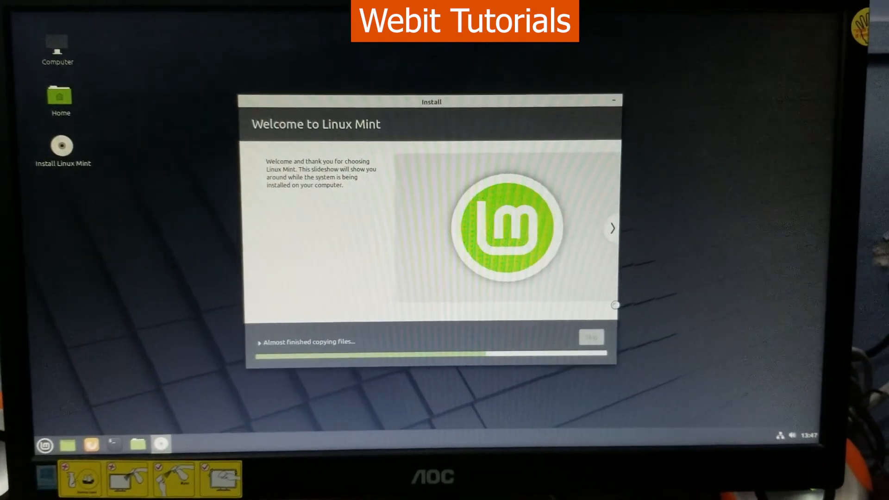
- Let the file copy finish and choose Restart Now in the Installation Complete dialog
{"action": "left_click", "coordinate": [612, 228]}
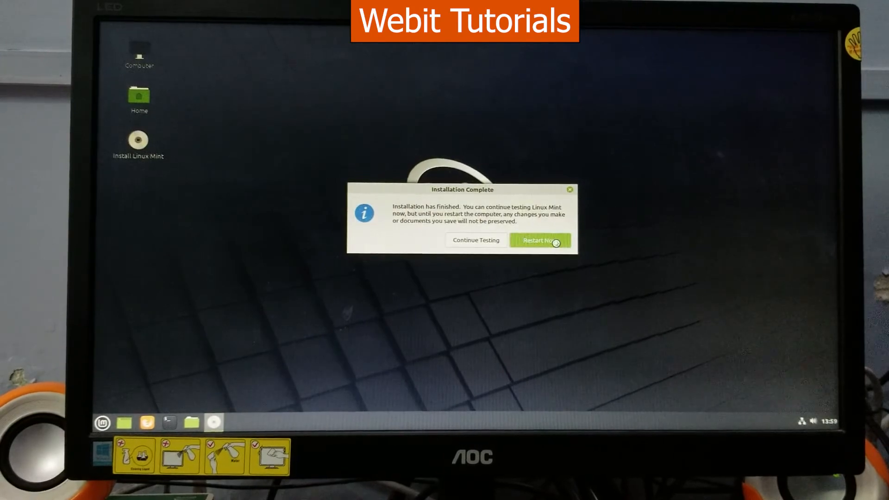
{"action": "left_click", "coordinate": [539, 240]}
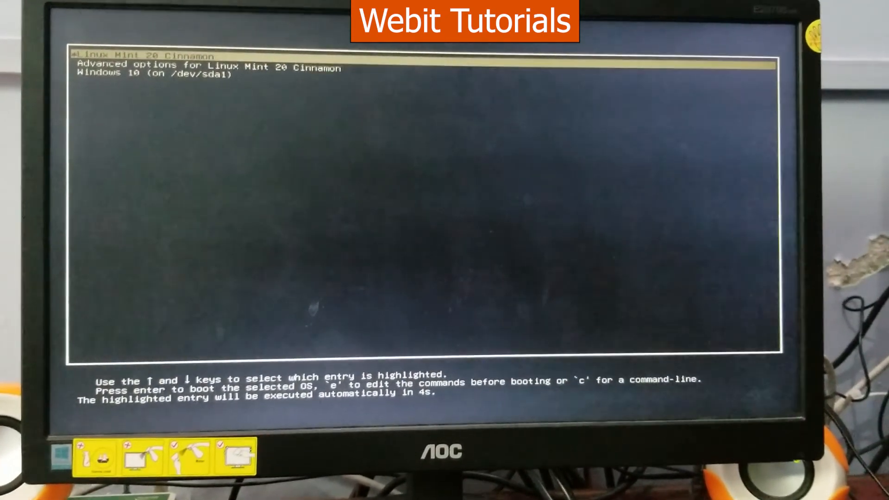
- Boot the Linux Mint 20 Cinnamon entry from the GRUB menu into the new desktop
{"action": "key", "text": "Down"}
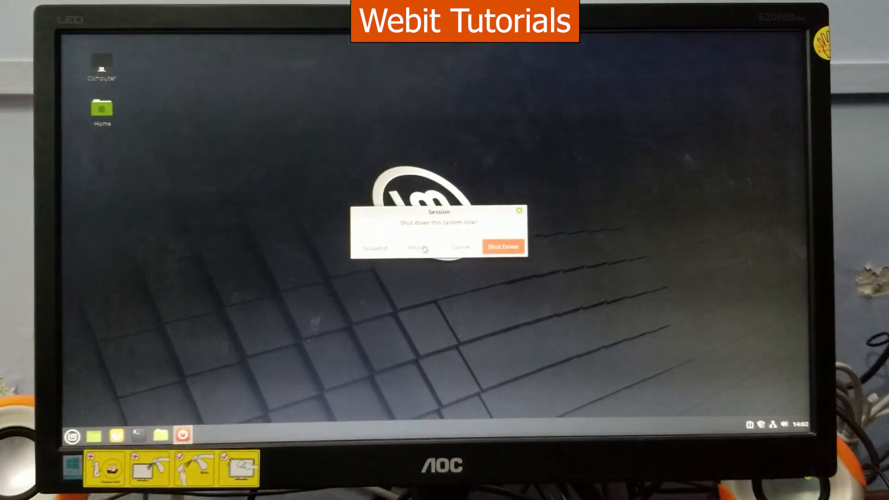
- Restart from the Linux Mint session dialog and highlight Windows 10 in the GRUB menu
{"action": "left_click", "coordinate": [502, 246]}
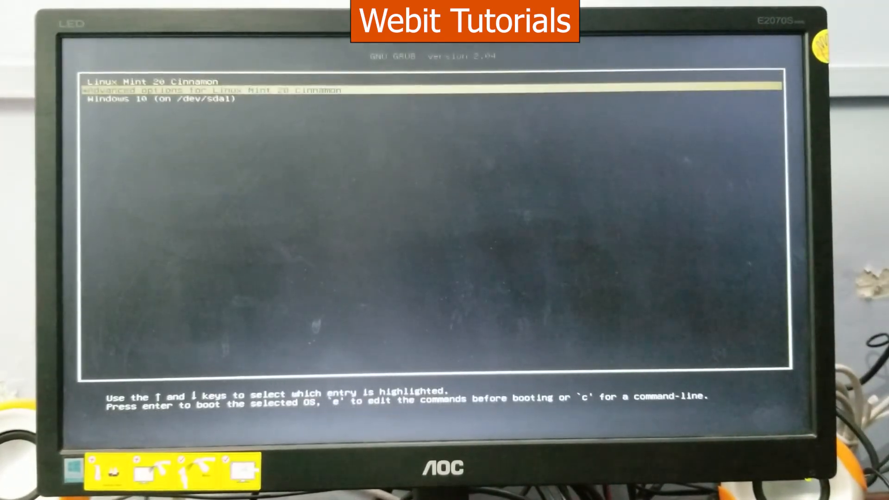
{"action": "key", "text": "Down"}
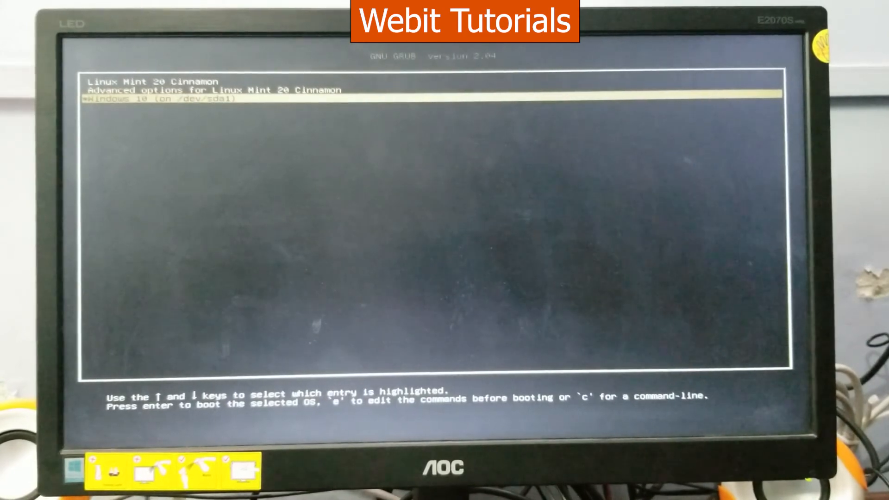